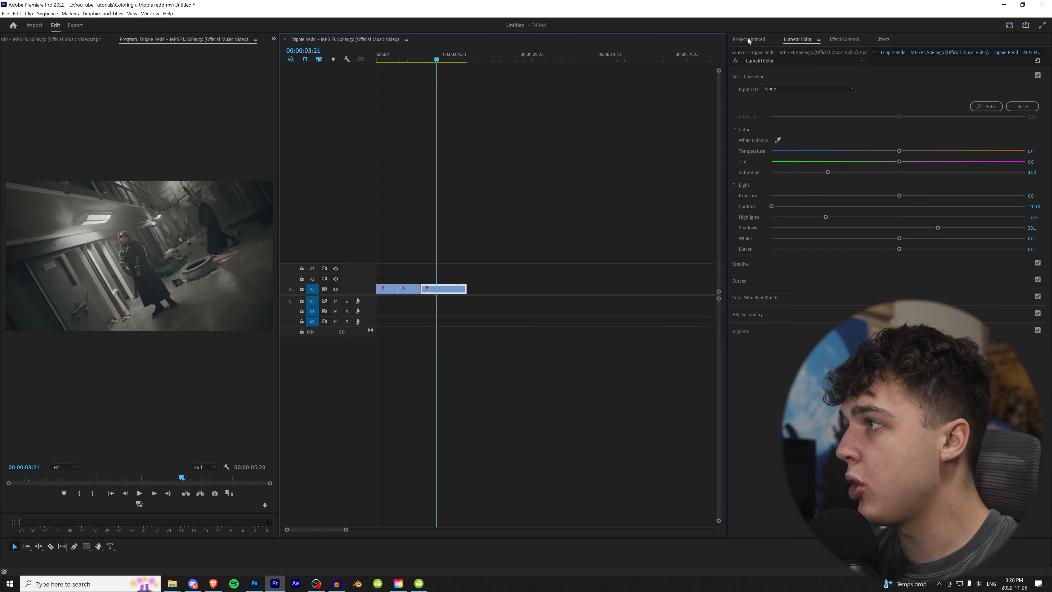
Place an Adjustment Layer on V2 over the clips and razor it at each clip boundary
left_click(747, 39)
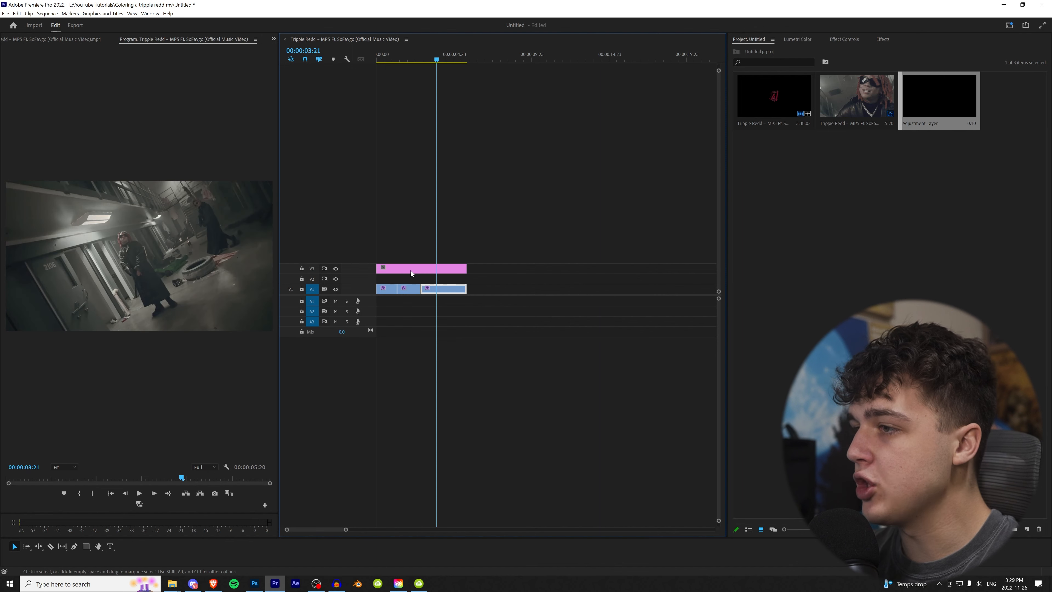
key("home")
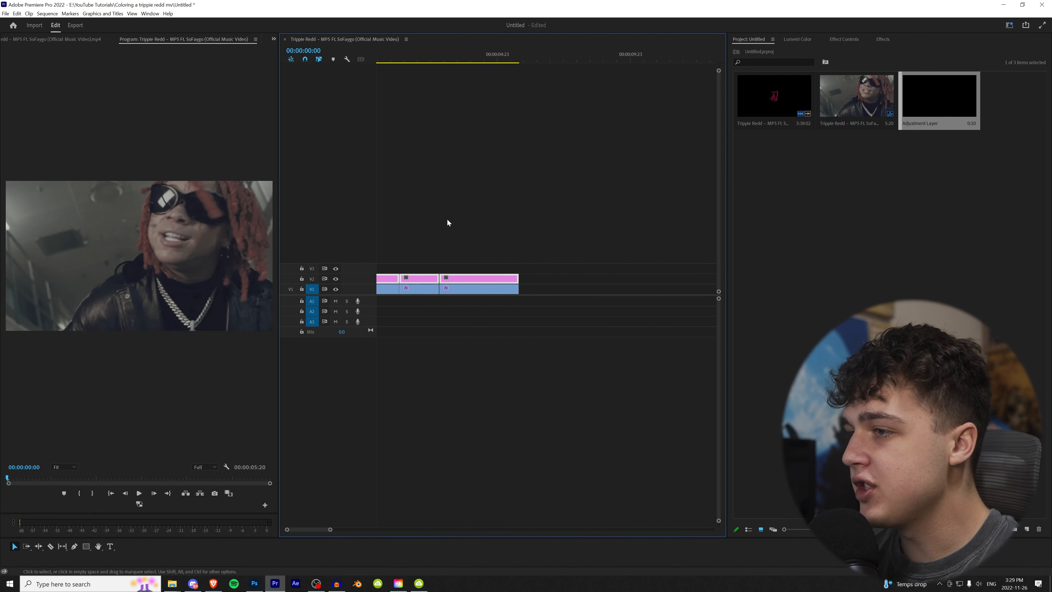
left_click(399, 59)
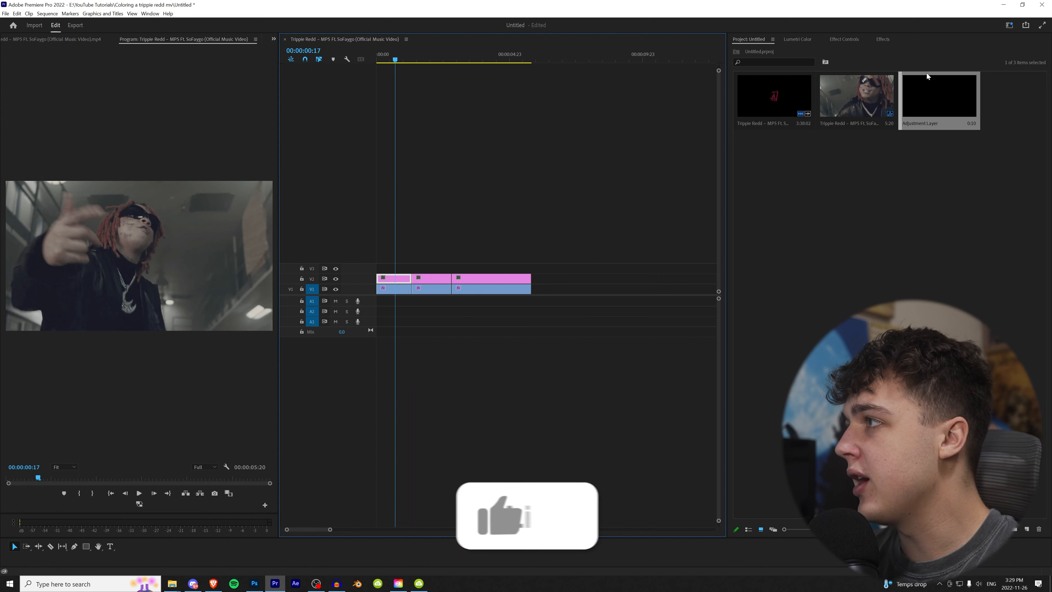
Load 128.cube as the Lumetri Color Creative Look on the first adjustment layer for a teal grade
left_click(797, 39)
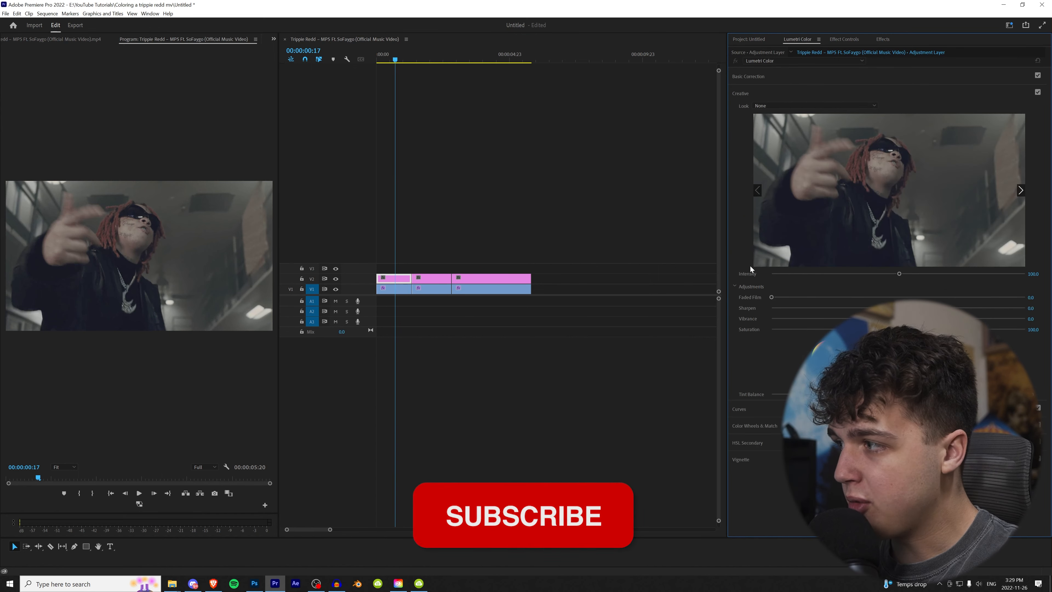
left_click(814, 105)
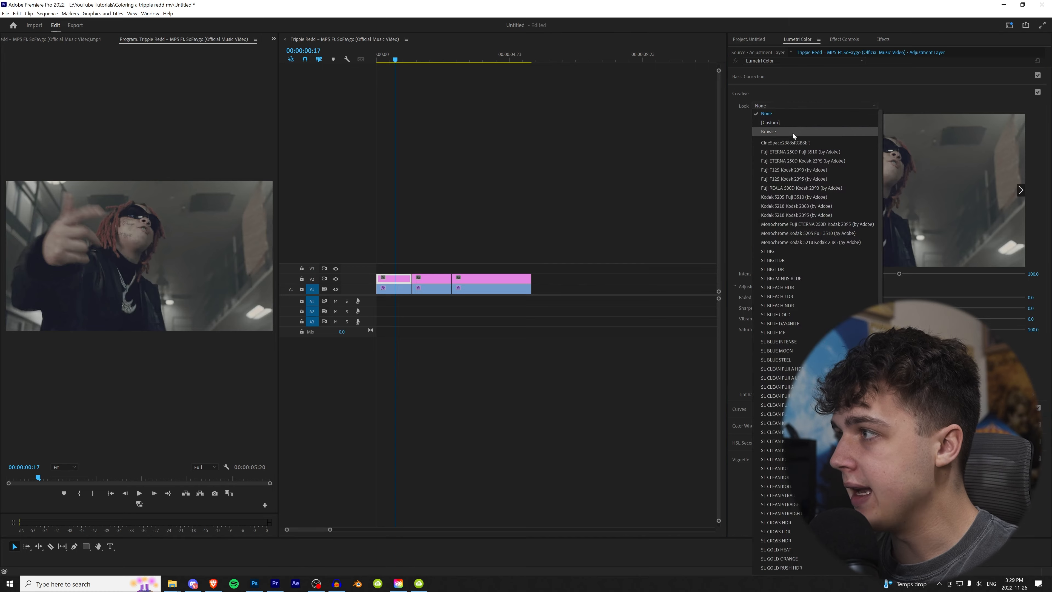
left_click(770, 131)
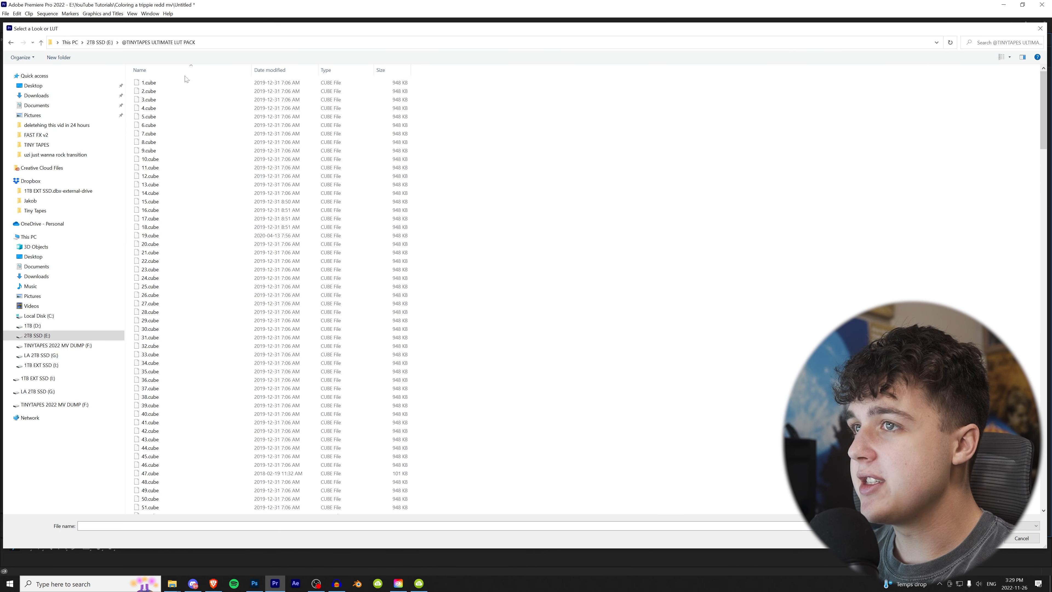
scroll("down", 3)
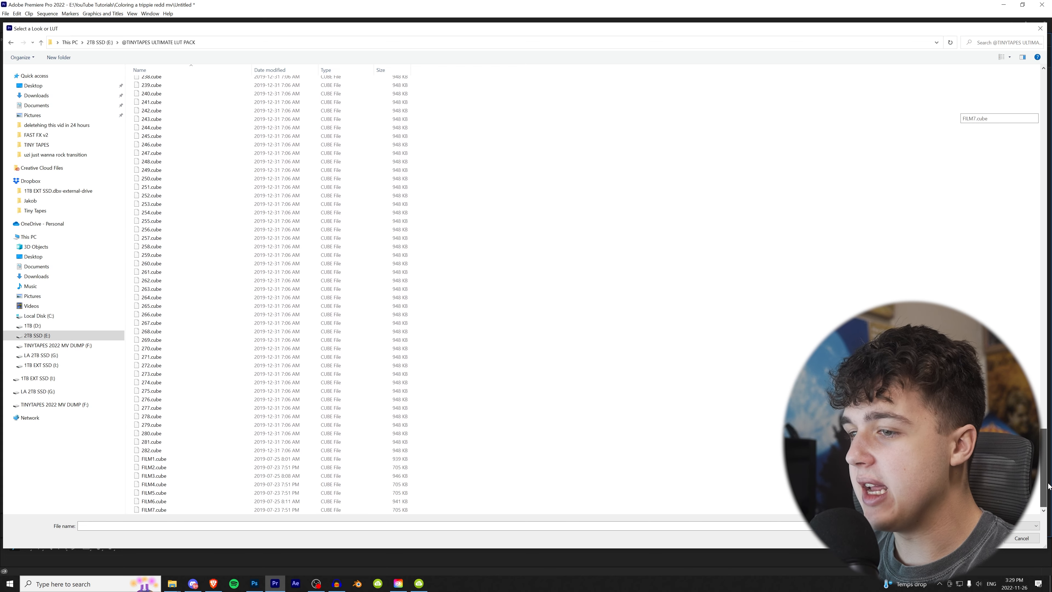
left_click(153, 458)
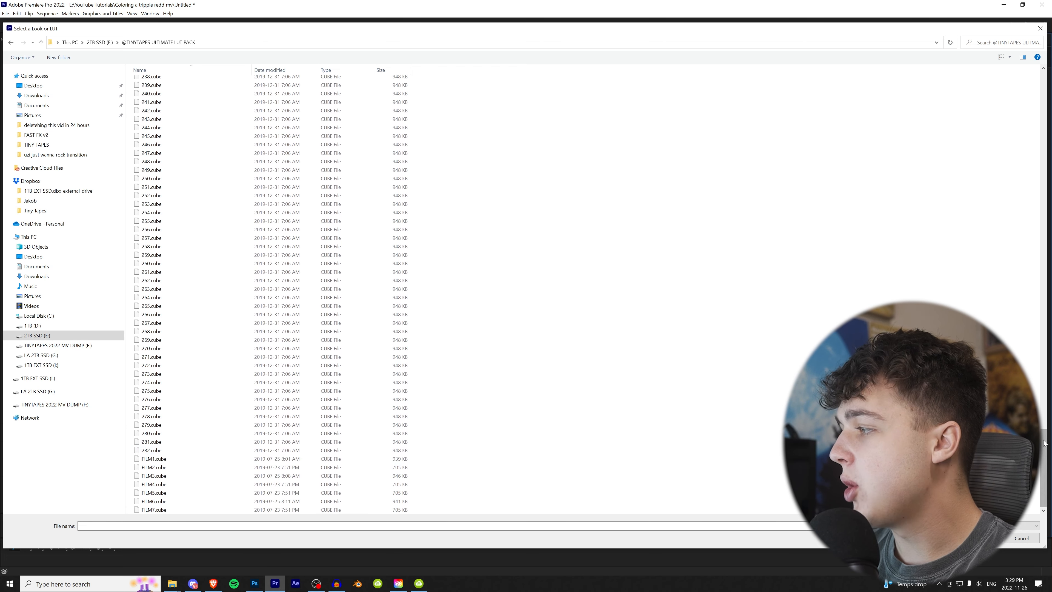
scroll("up", 3)
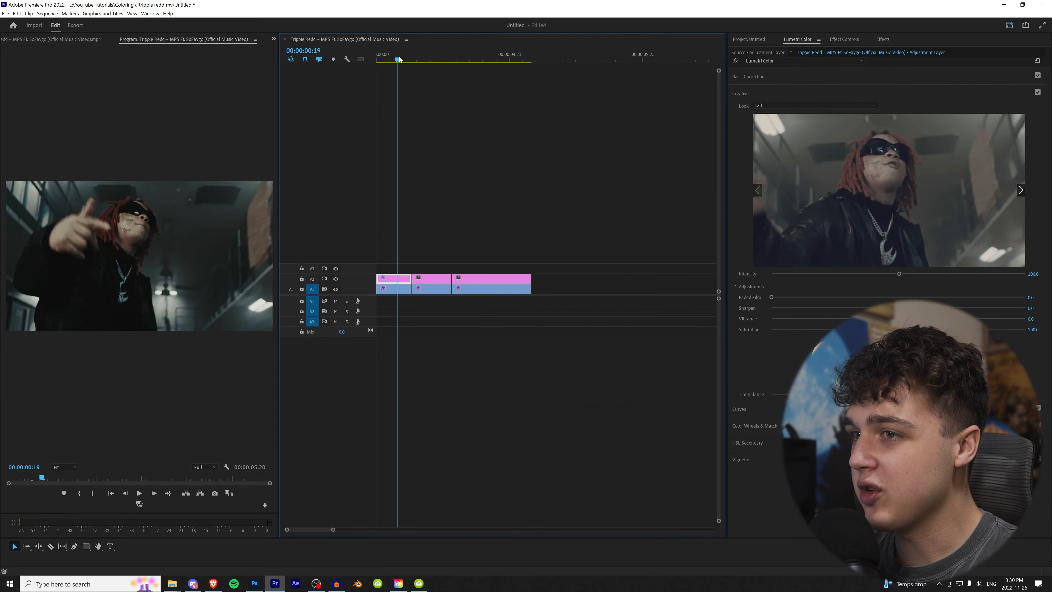
left_click(748, 76)
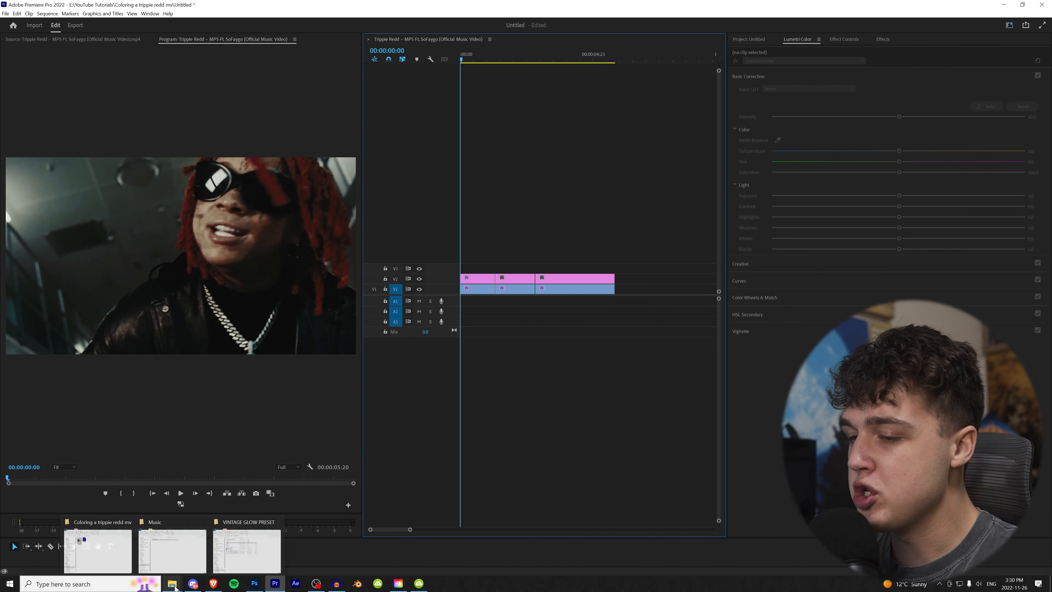
left_click(883, 39)
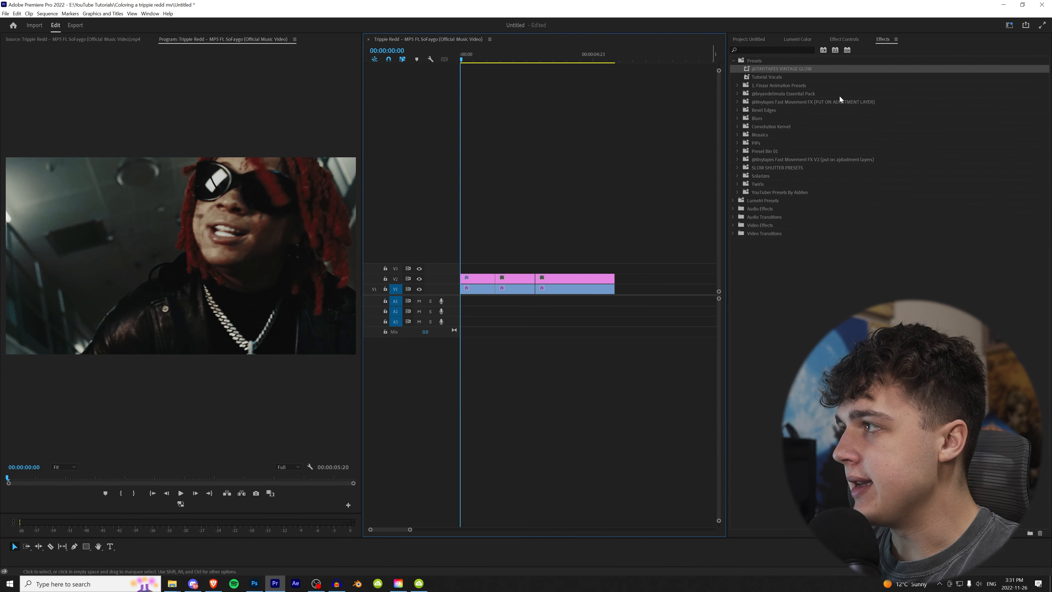
left_click(476, 278)
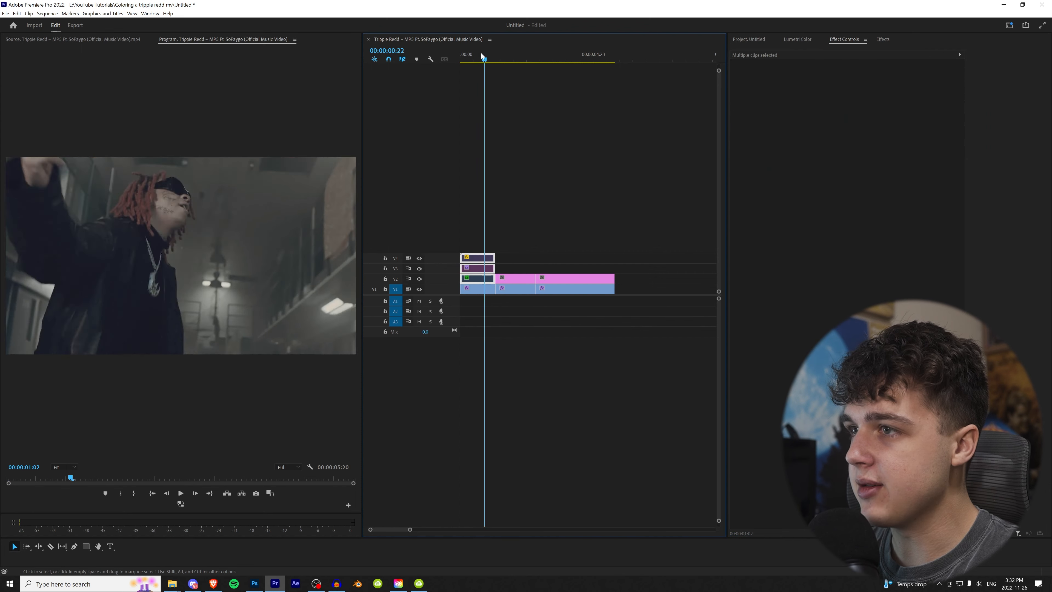
left_click(471, 60)
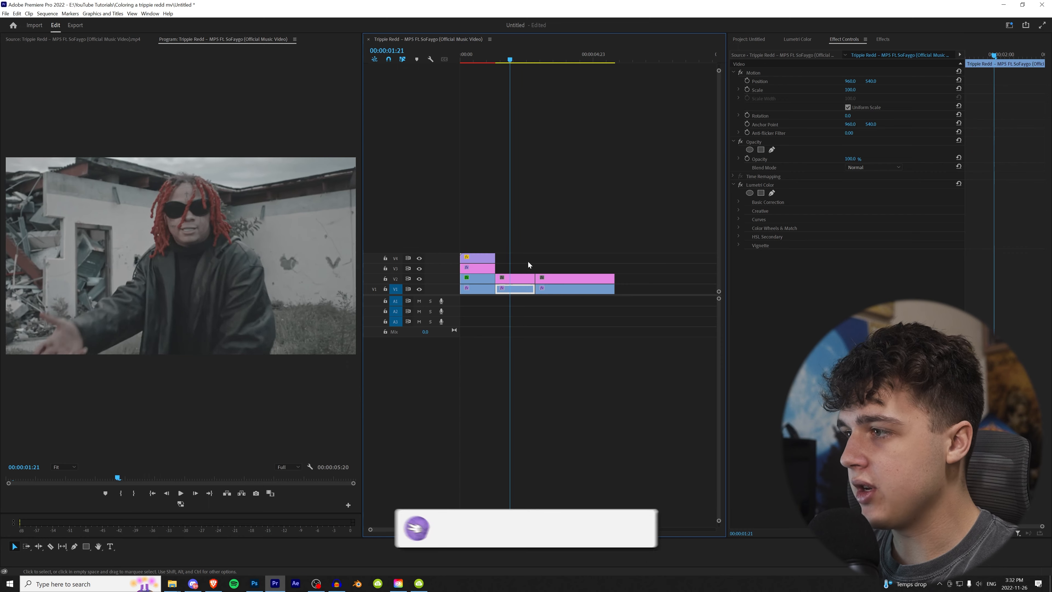
Give the second adjustment layer a Creative Look with warmer temperature, more contrast and lowered whites
left_click(798, 39)
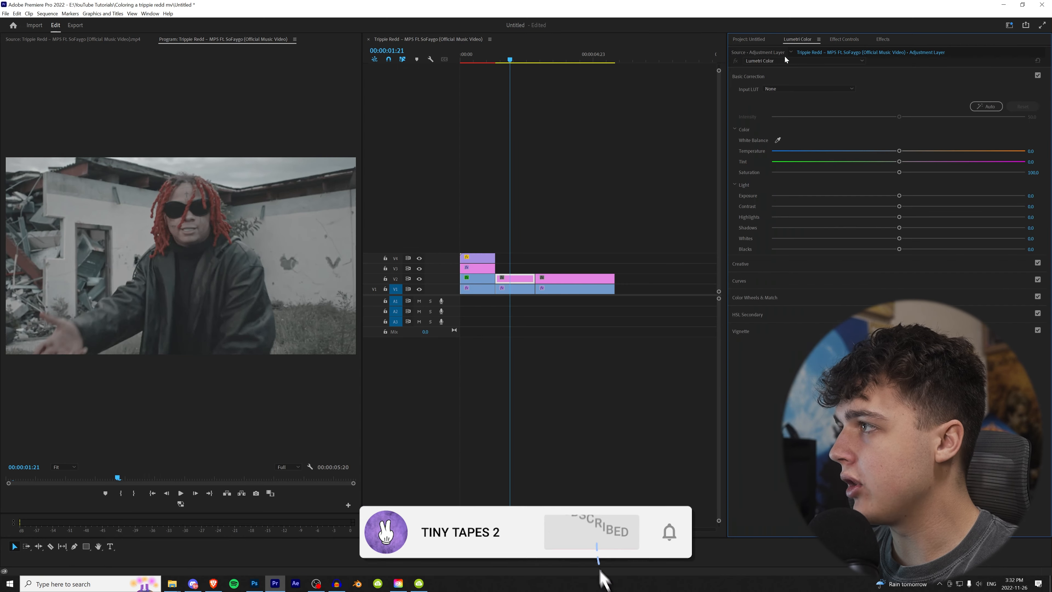
left_click(741, 264)
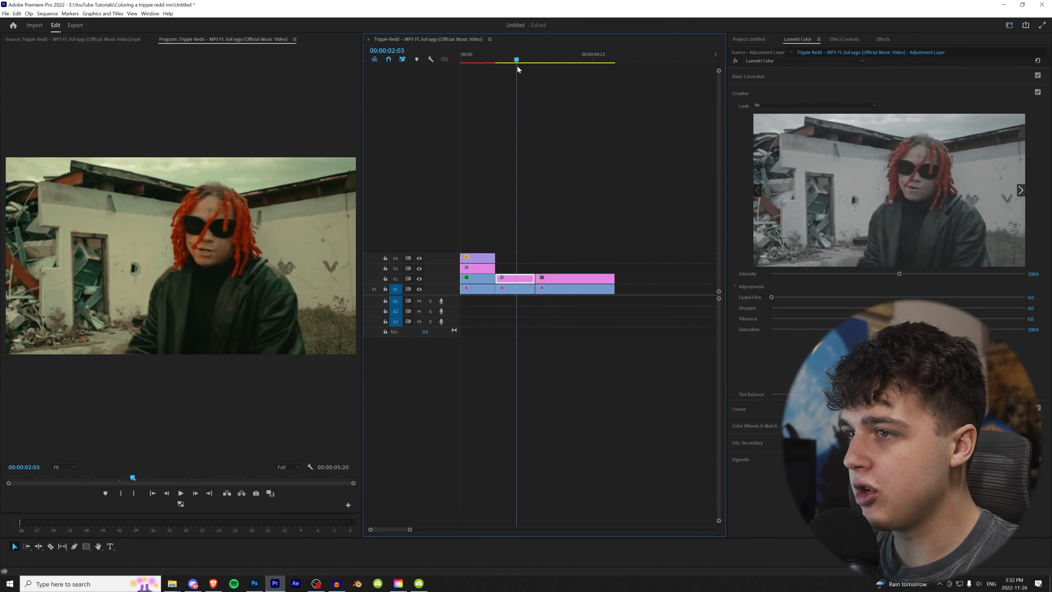
left_click(749, 75)
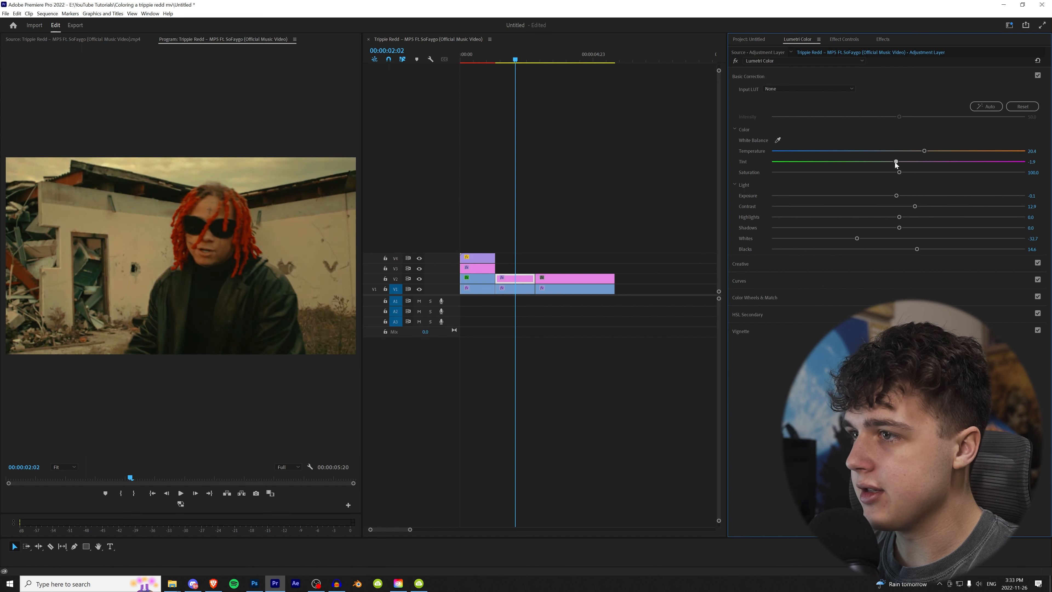
left_click(883, 39)
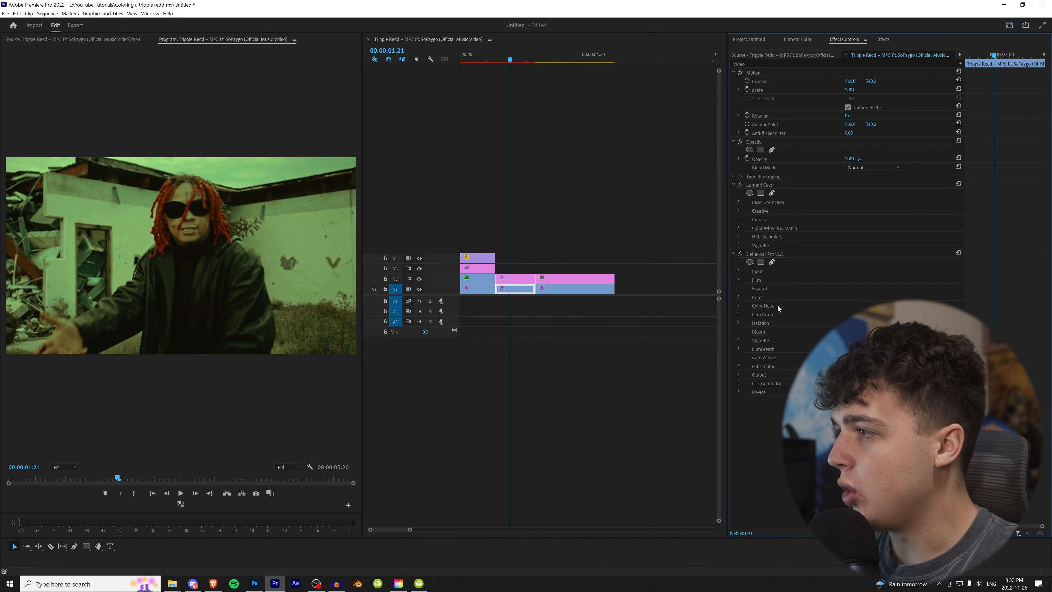
Set Dehancer Pro to Kodak Vision3 250D film with Halation and Bloom enabled on the second clip
left_click(756, 281)
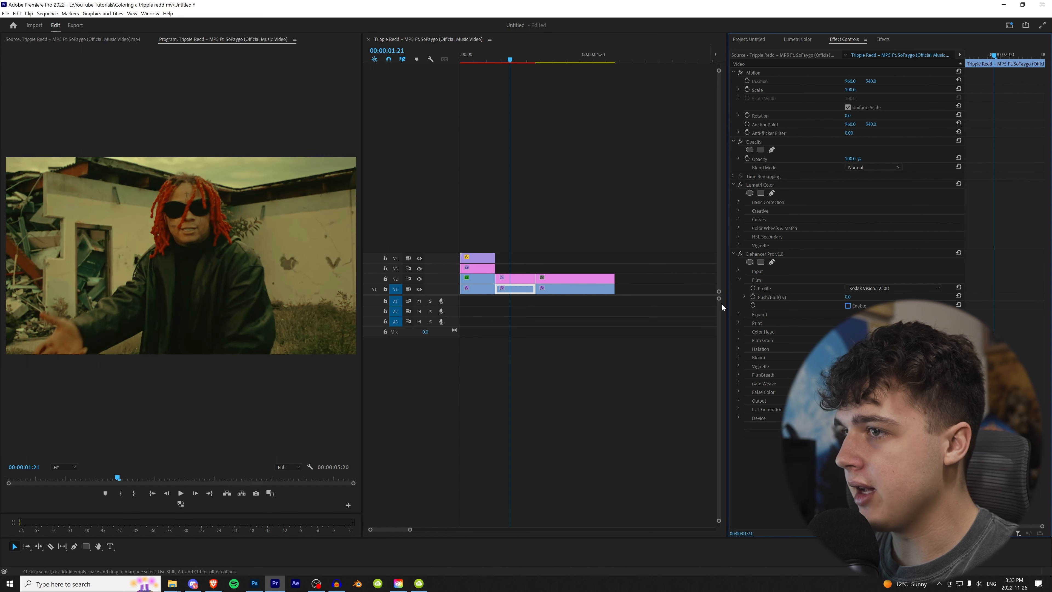
left_click(739, 280)
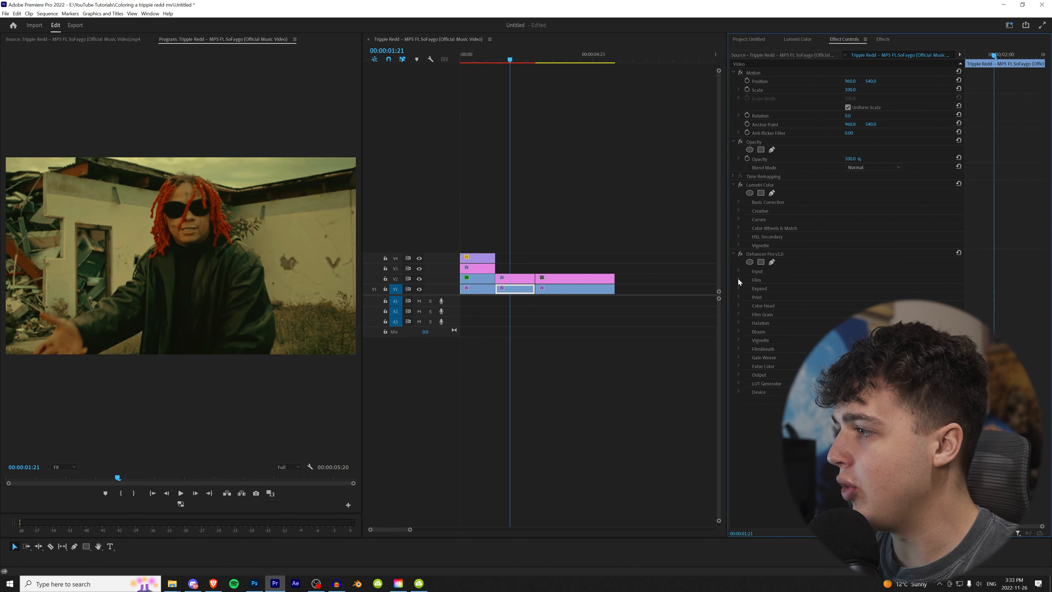
mouse_move(739, 327)
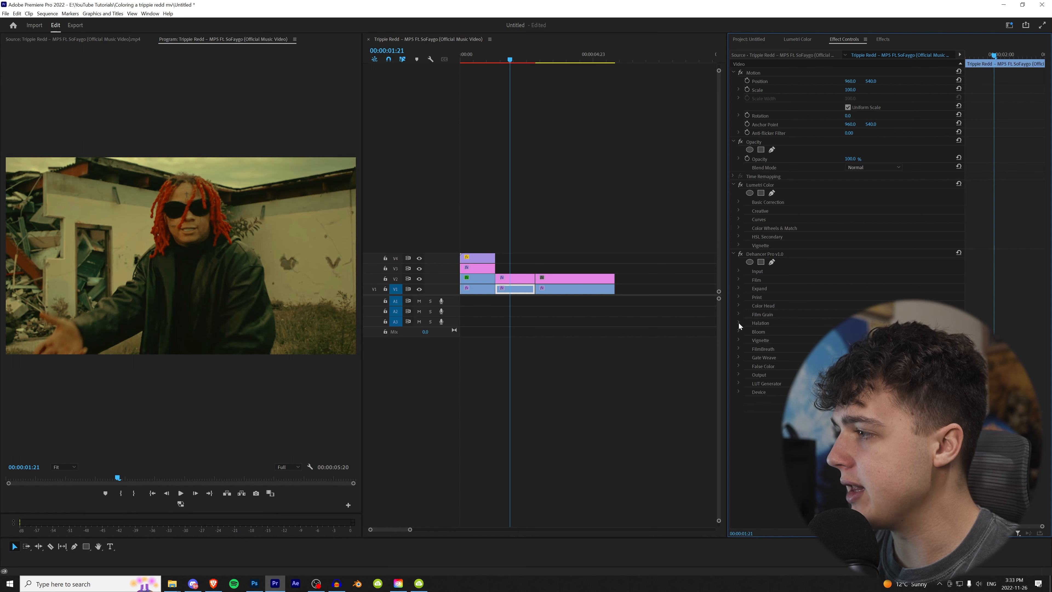
left_click(738, 323)
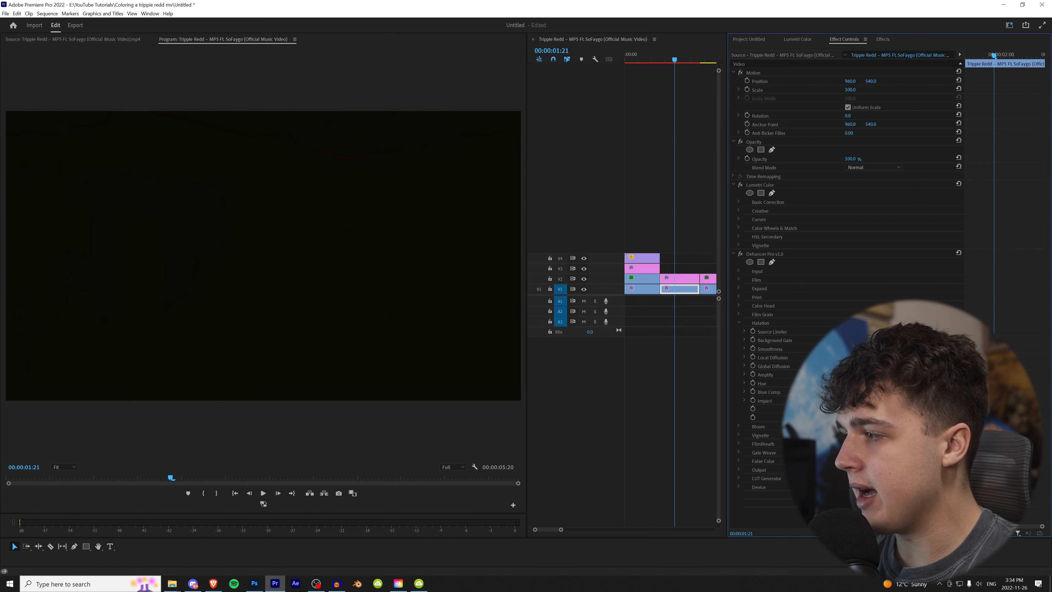
left_click(739, 427)
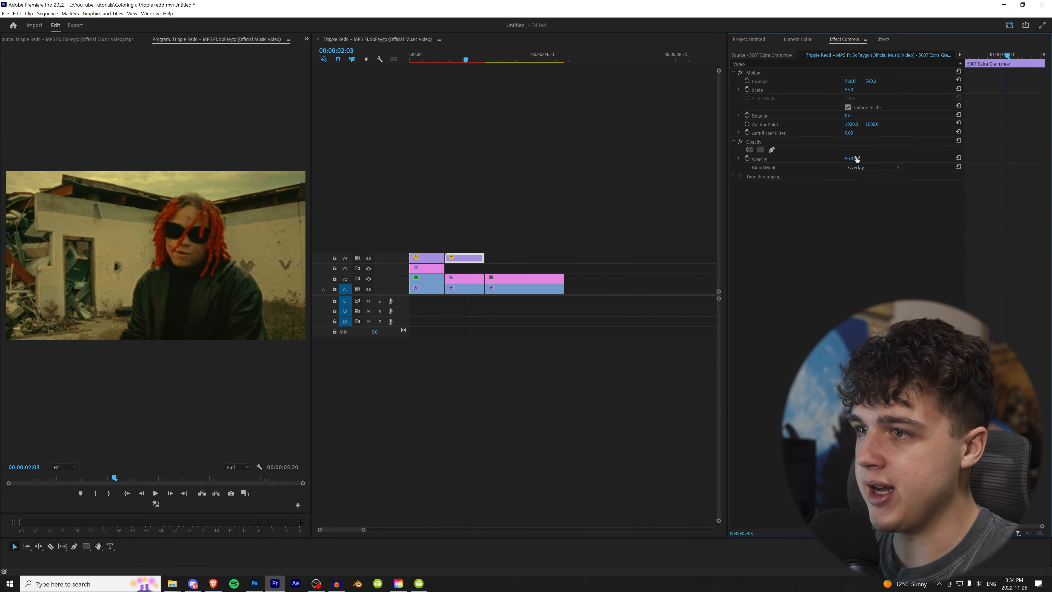
Blend the grain clip above with Overlay mode at reduced opacity
left_click(463, 288)
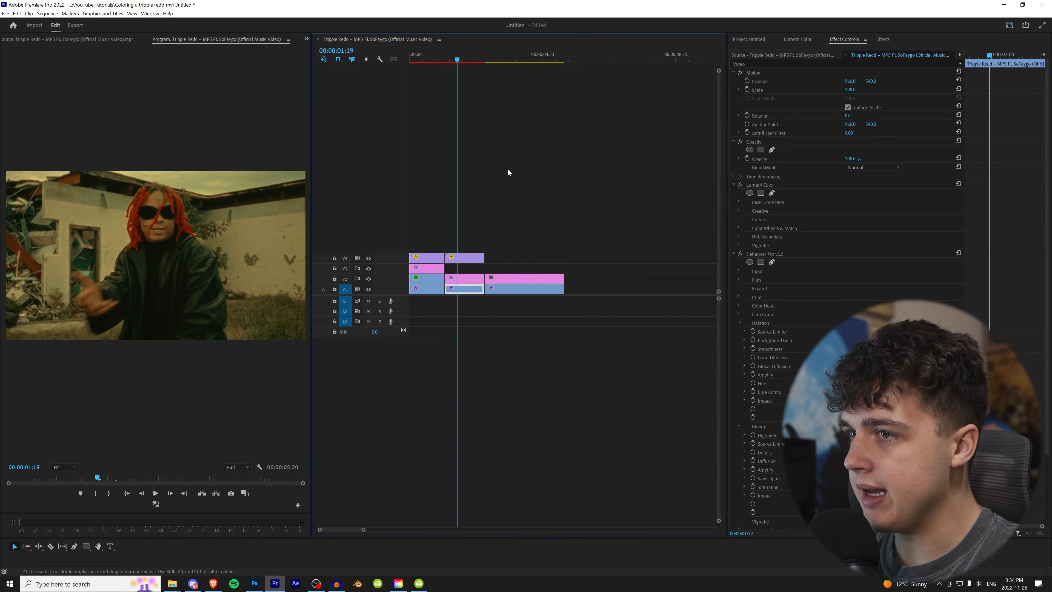
left_click(548, 60)
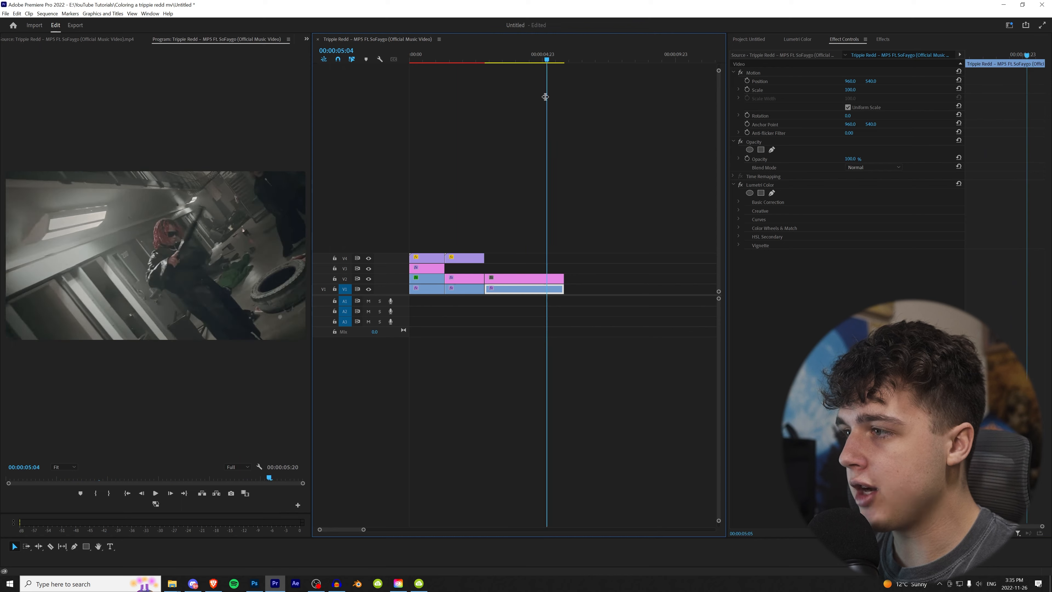
Set a Creative Look on the third adjustment layer and drop Dehancer Pro onto the duplicated layer above
left_click(797, 39)
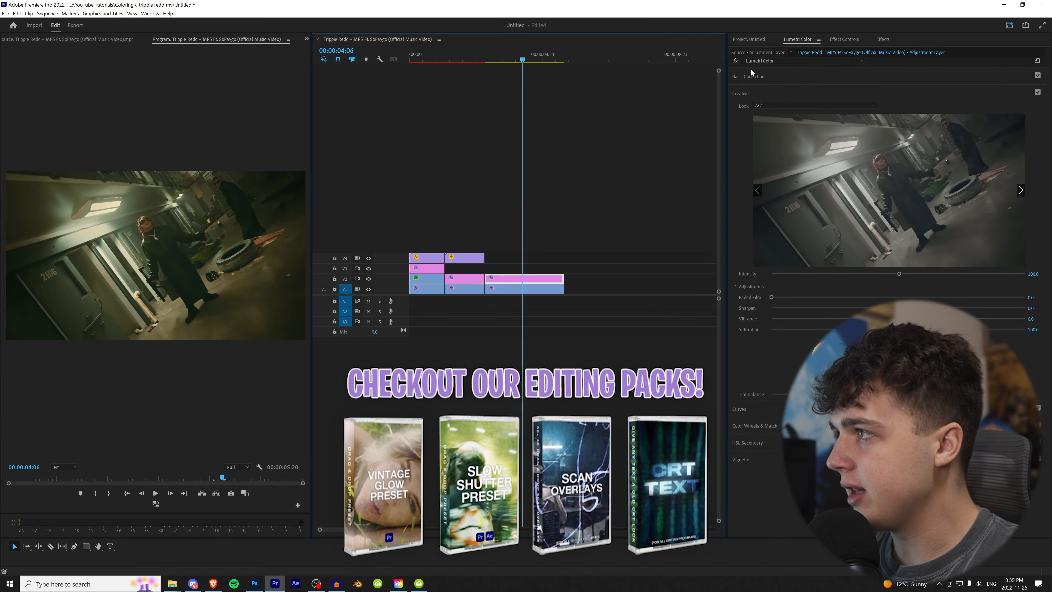
left_click(748, 76)
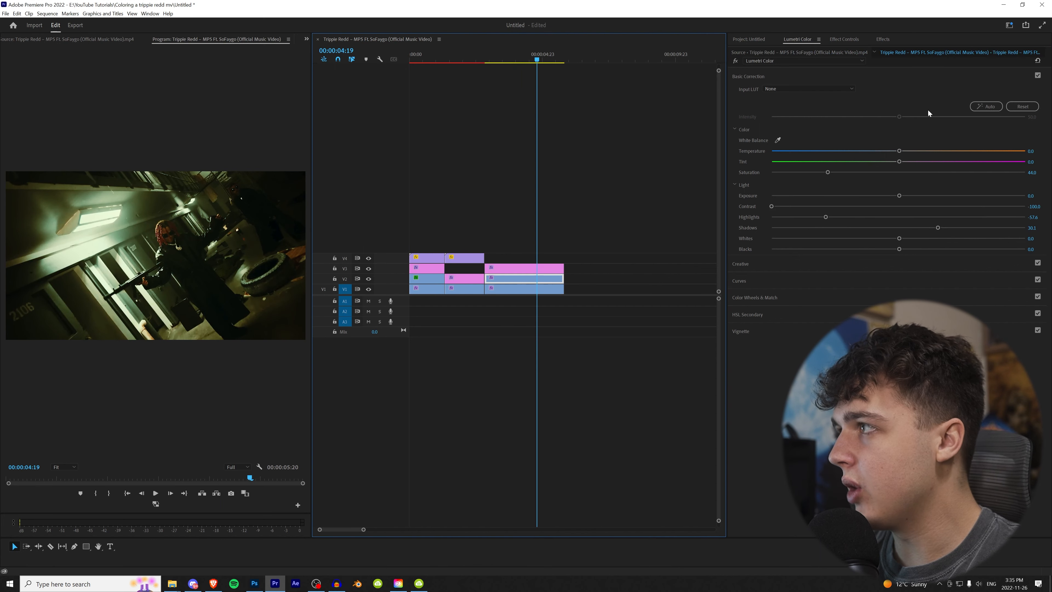
left_click(883, 39)
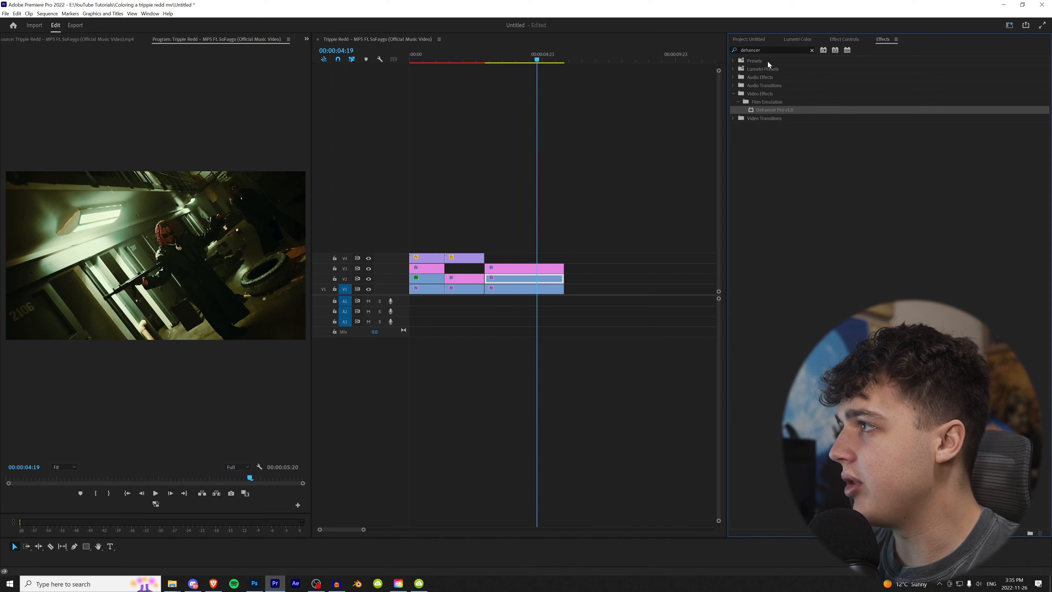
left_click(813, 50)
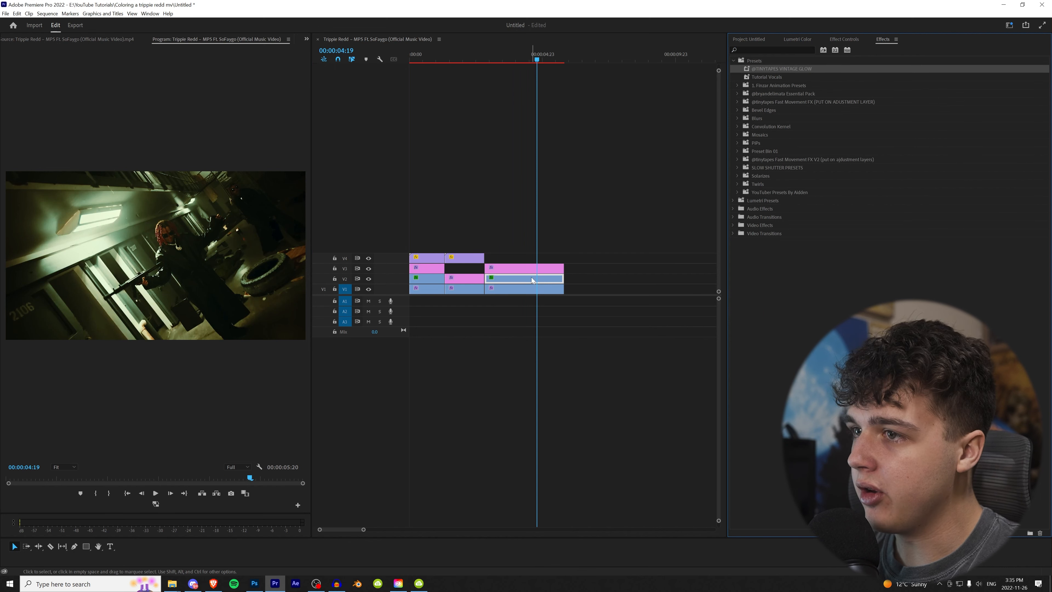